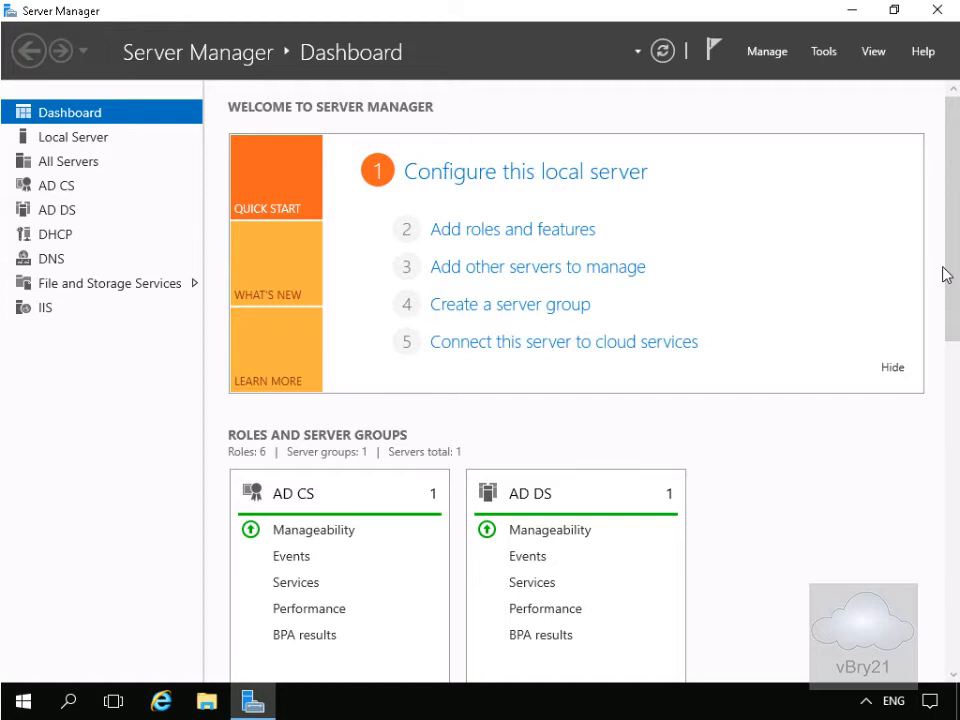
mouse_move(618, 205)
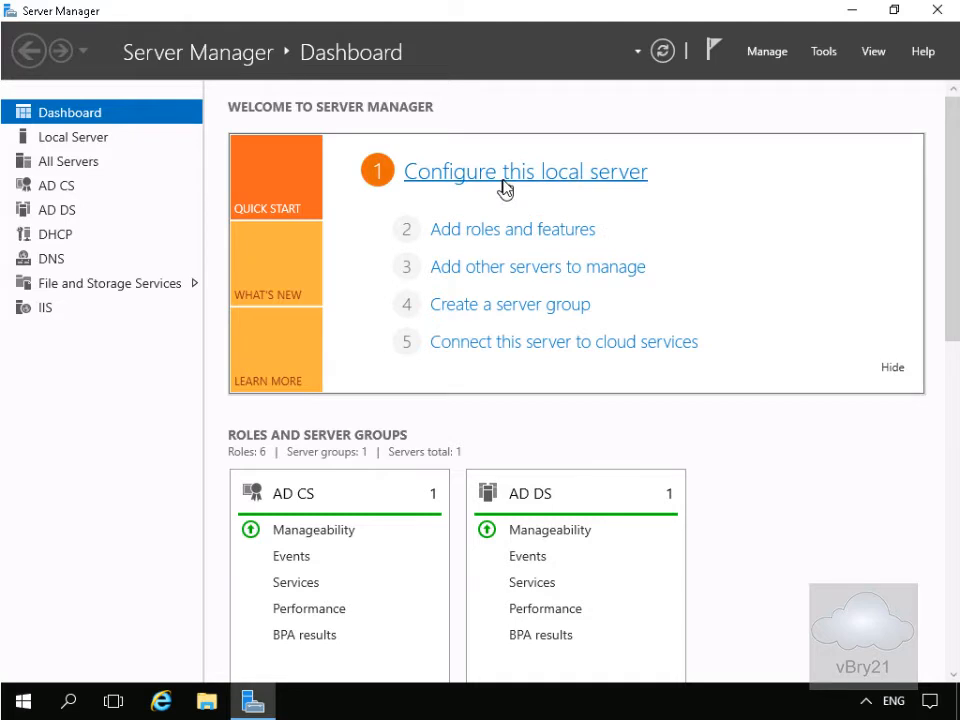
mouse_move(513, 229)
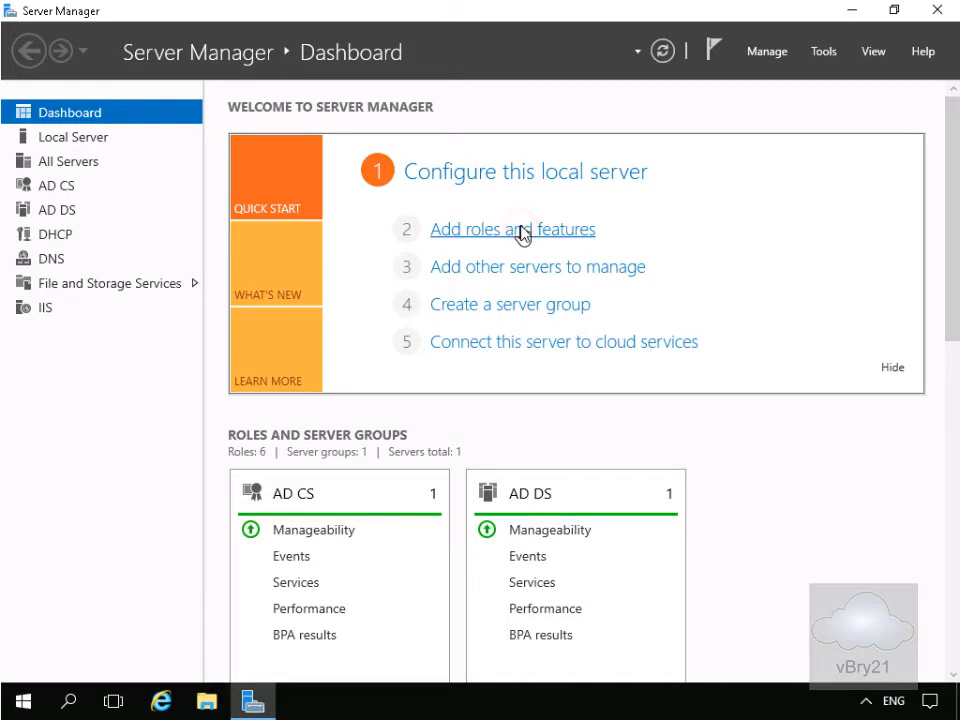
Start Add Roles and Features with role-based install on the local server, skipping roles to Features
click(512, 229)
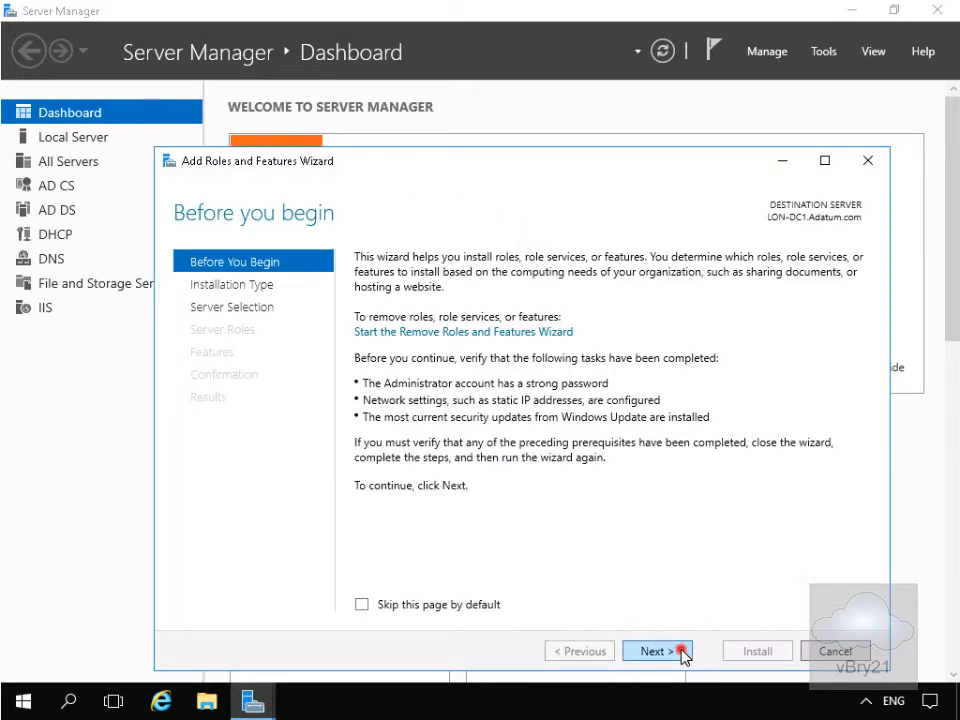
click(651, 651)
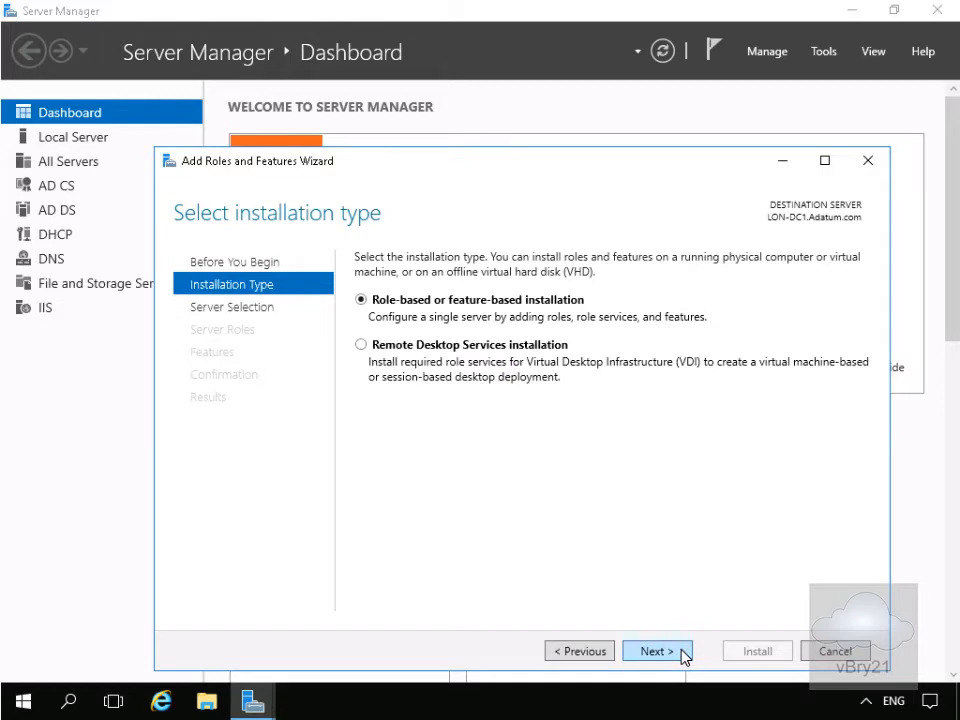
click(657, 651)
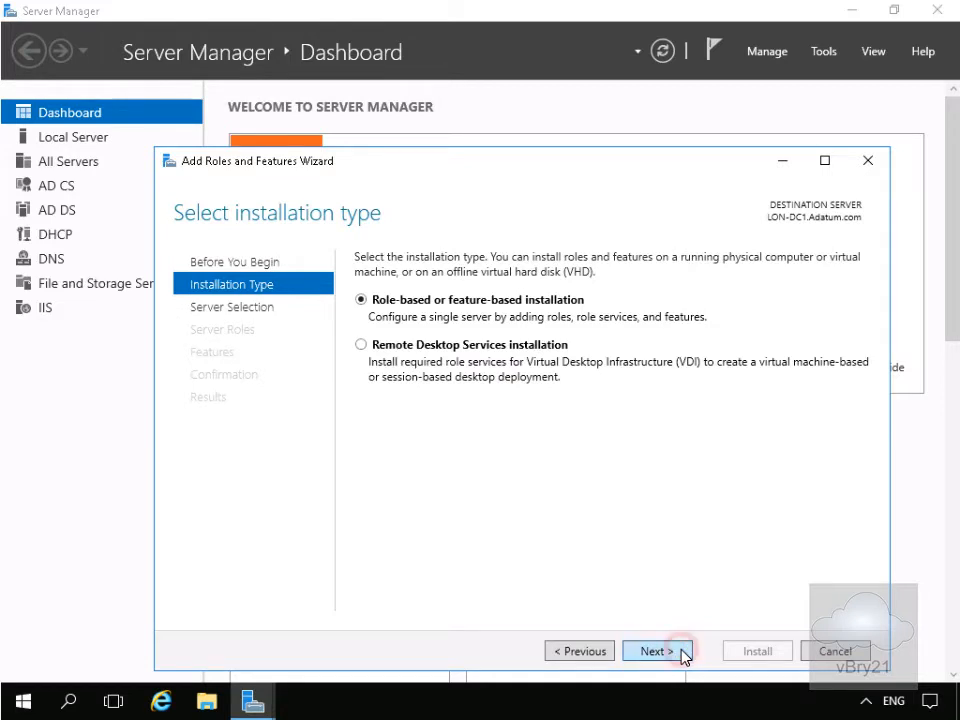
click(656, 651)
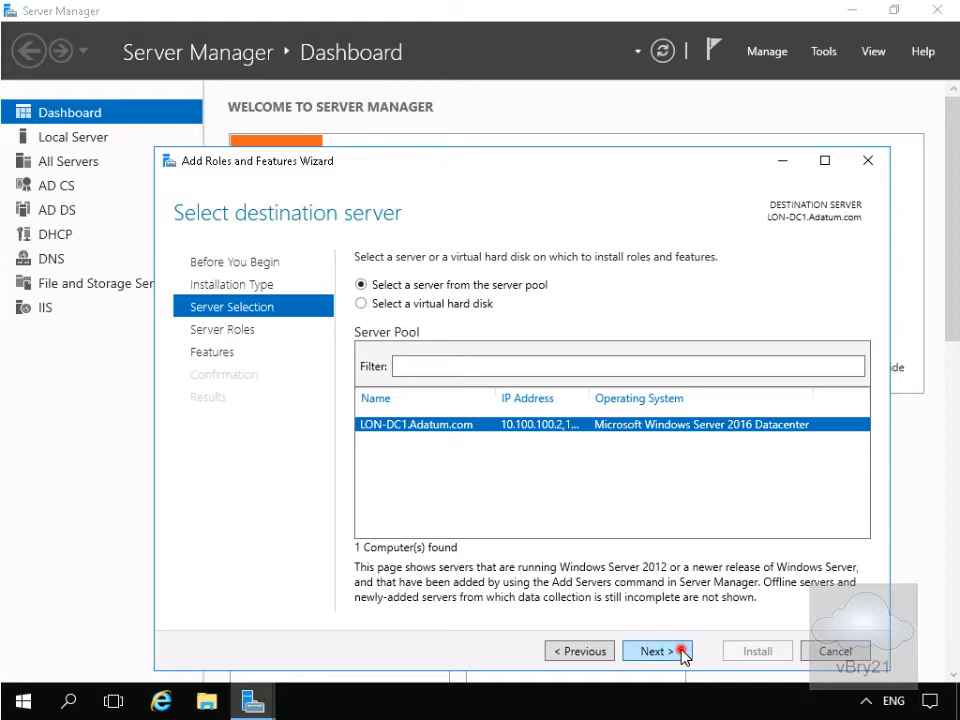
click(655, 651)
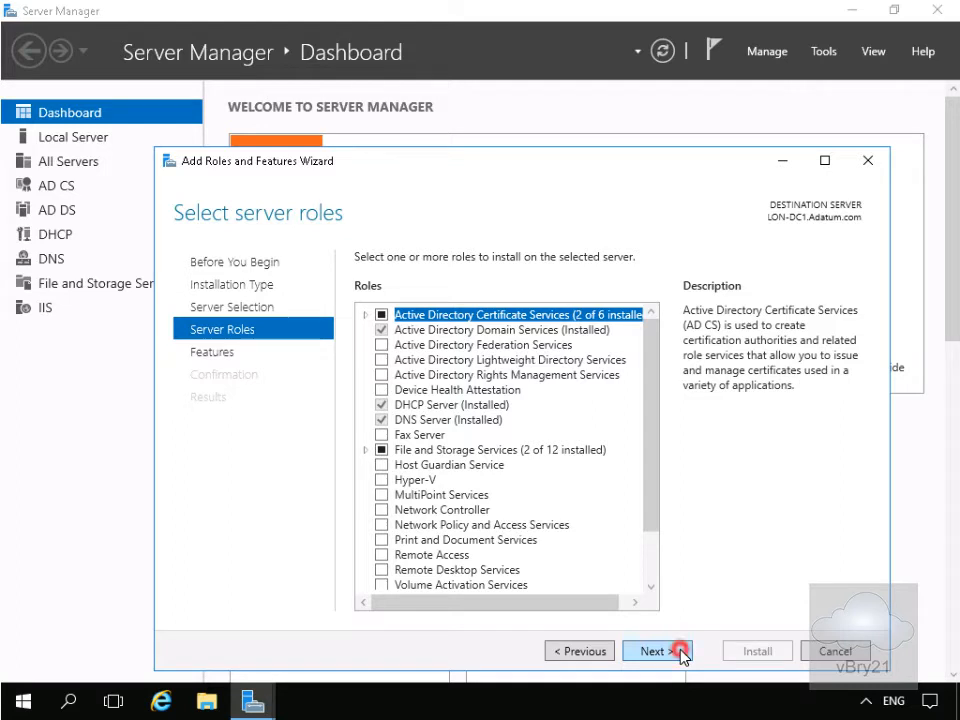
click(651, 651)
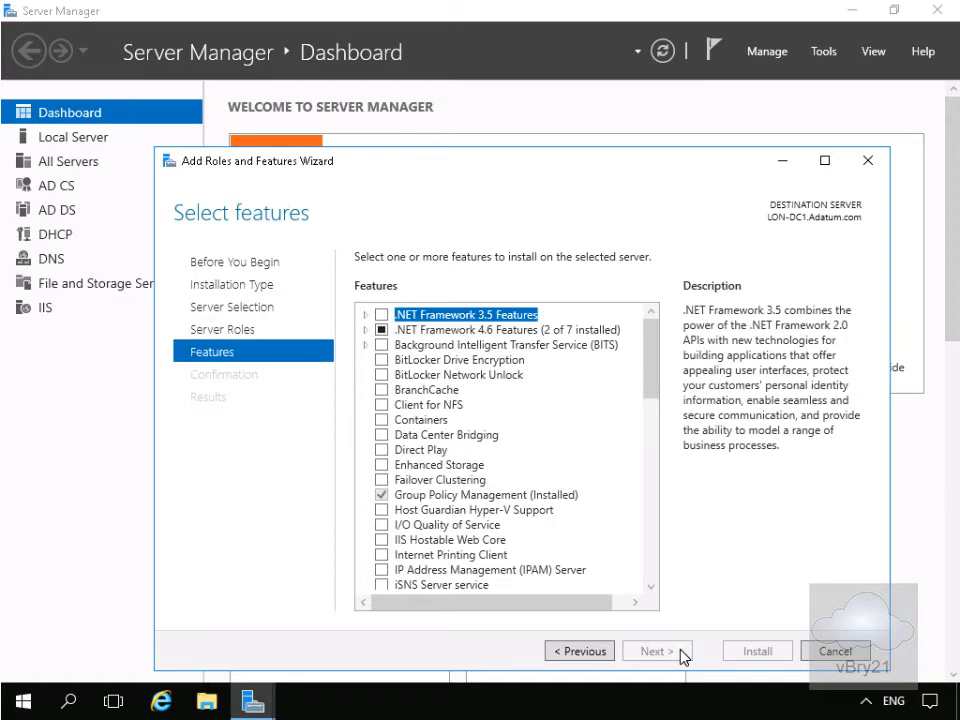
mouse_move(680, 638)
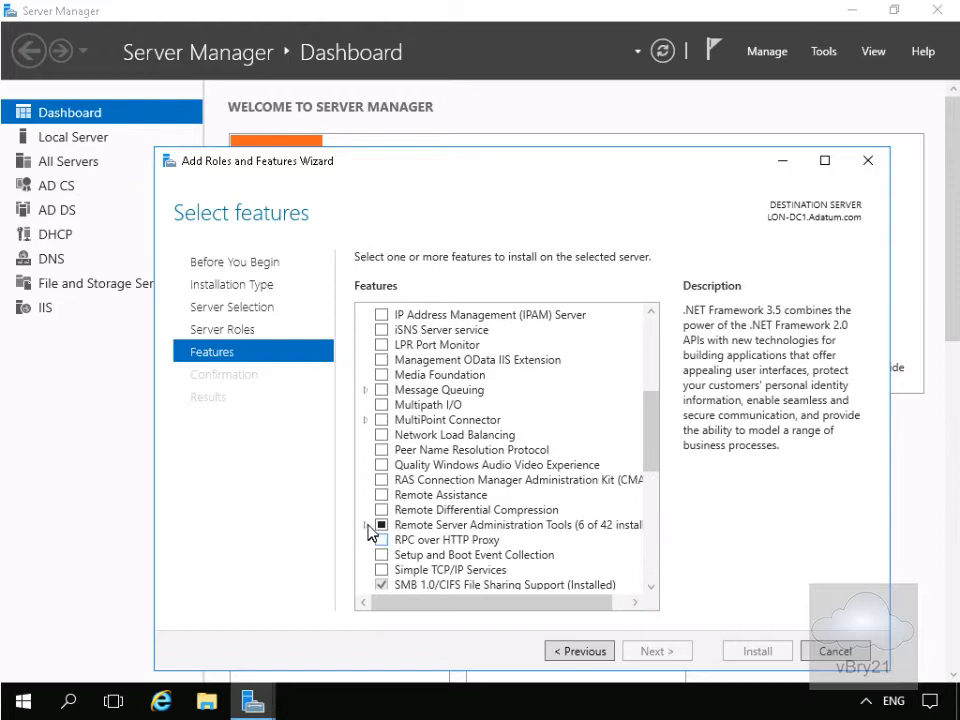
Install Failover Clustering Tools from Remote Server Administration Tools > Feature Administration Tools
click(365, 524)
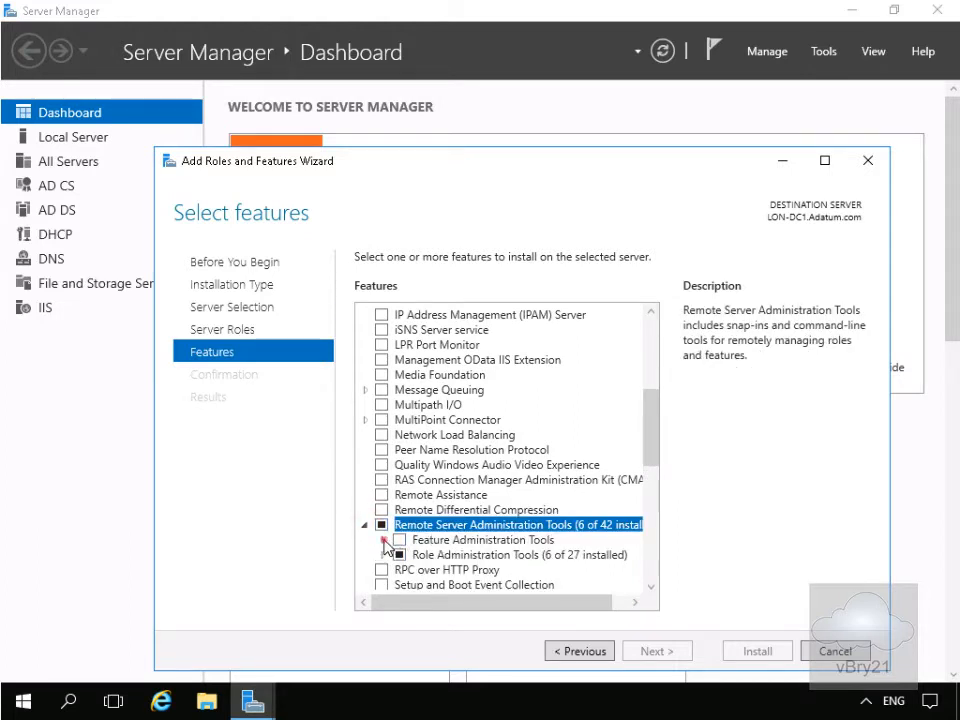
click(385, 540)
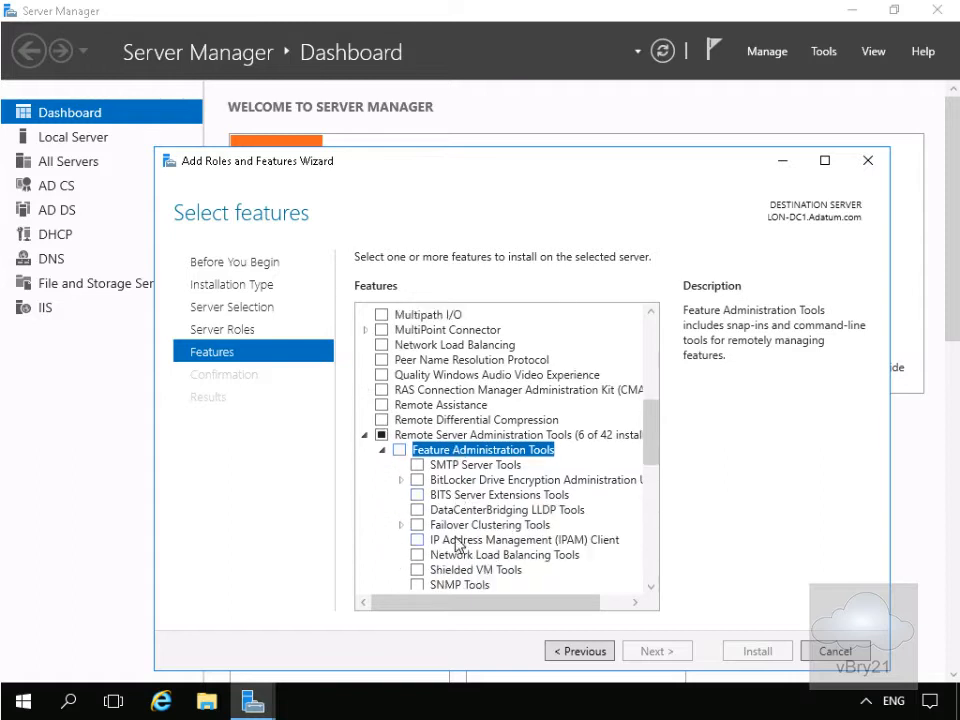
click(418, 524)
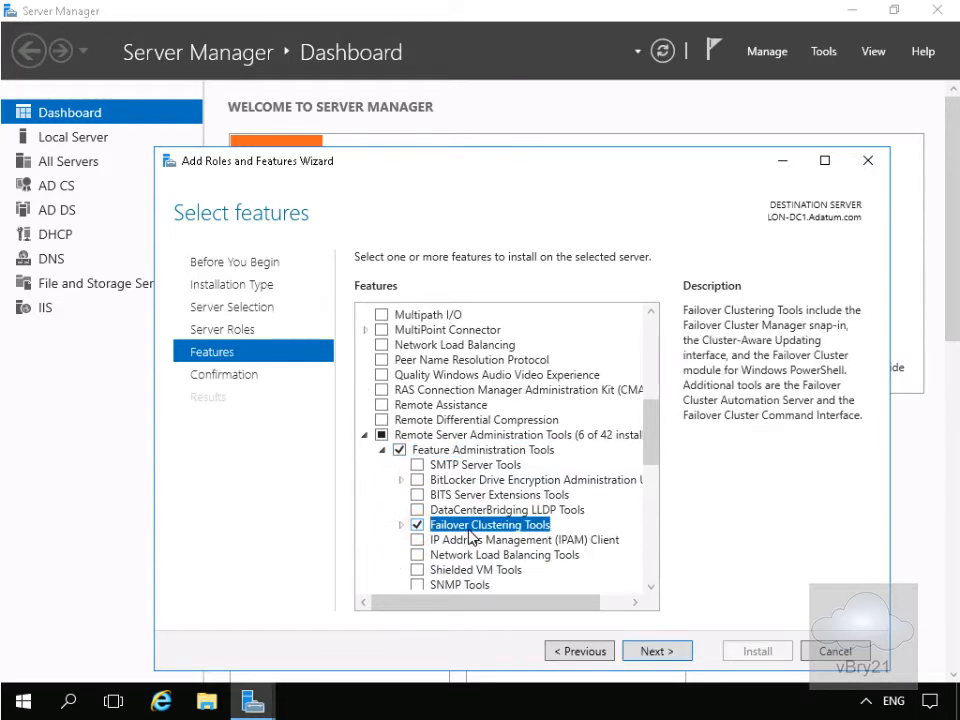
scroll(down, 3)
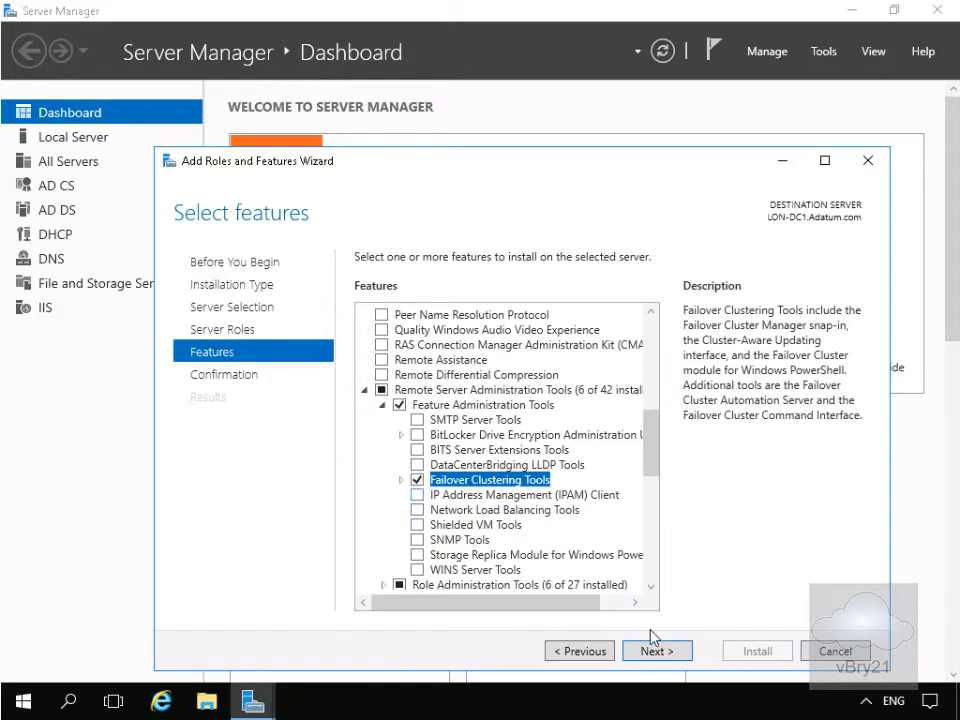
click(656, 651)
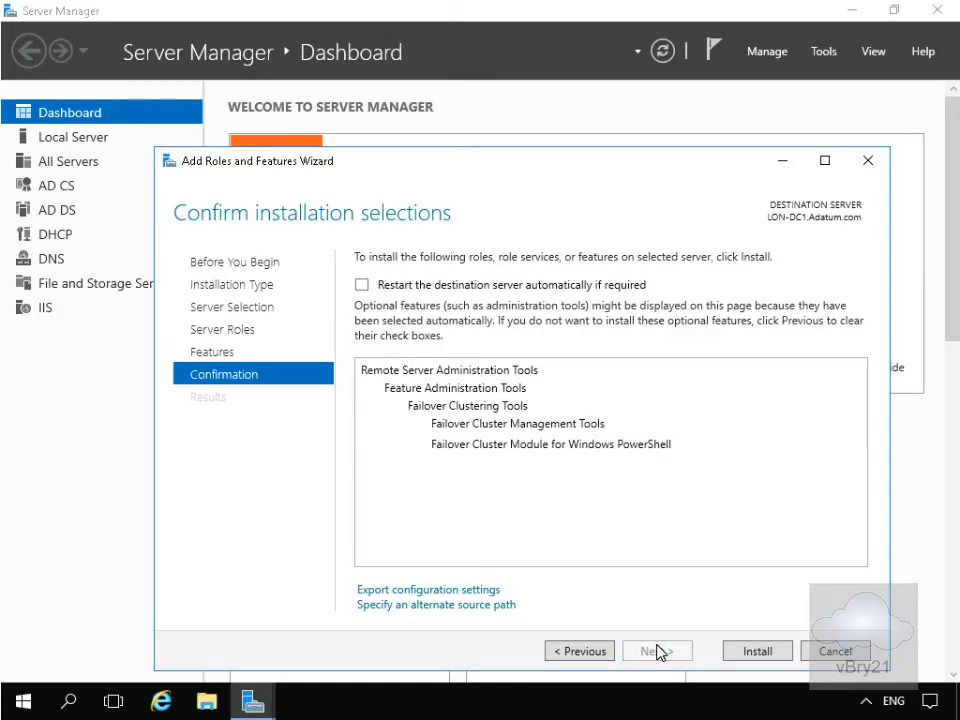
click(757, 651)
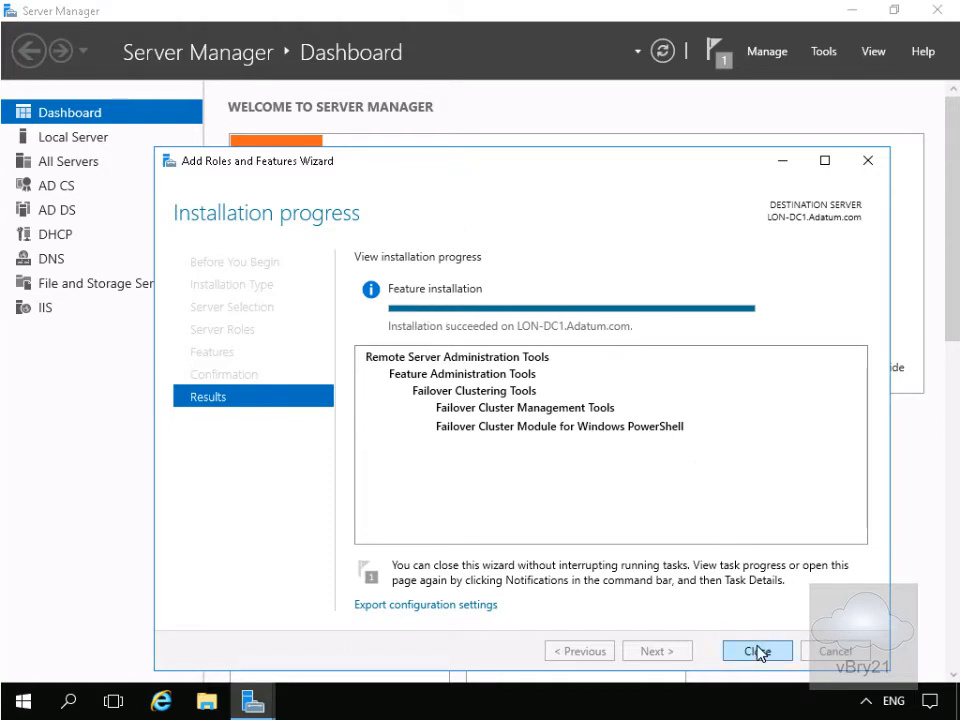
Close the finished installation wizard and launch Cluster-Aware Updating from the Tools menu
click(757, 651)
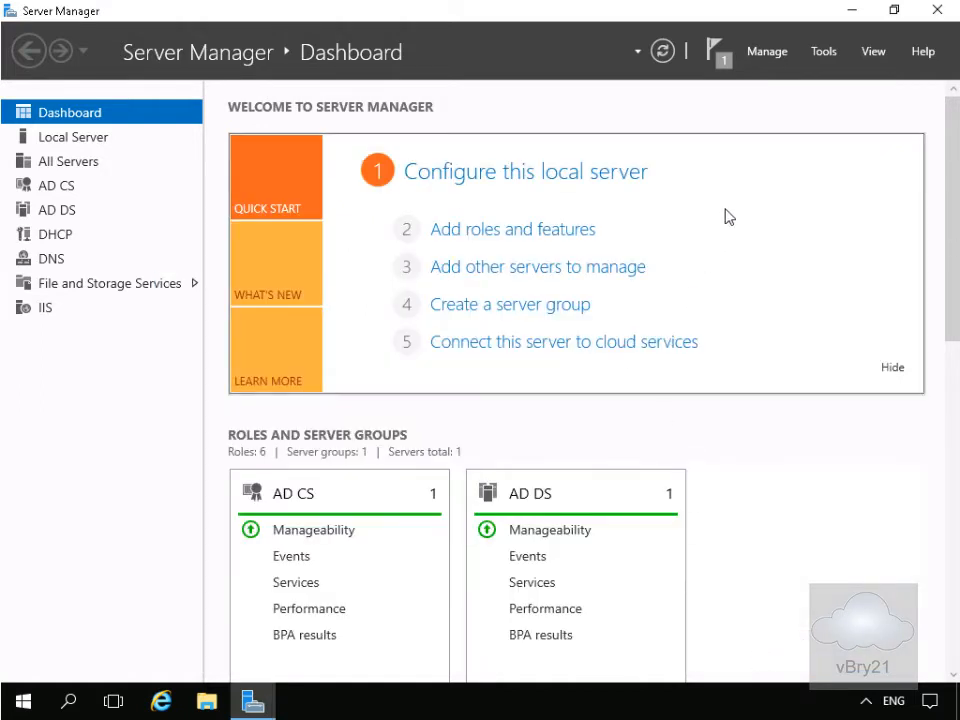
click(823, 51)
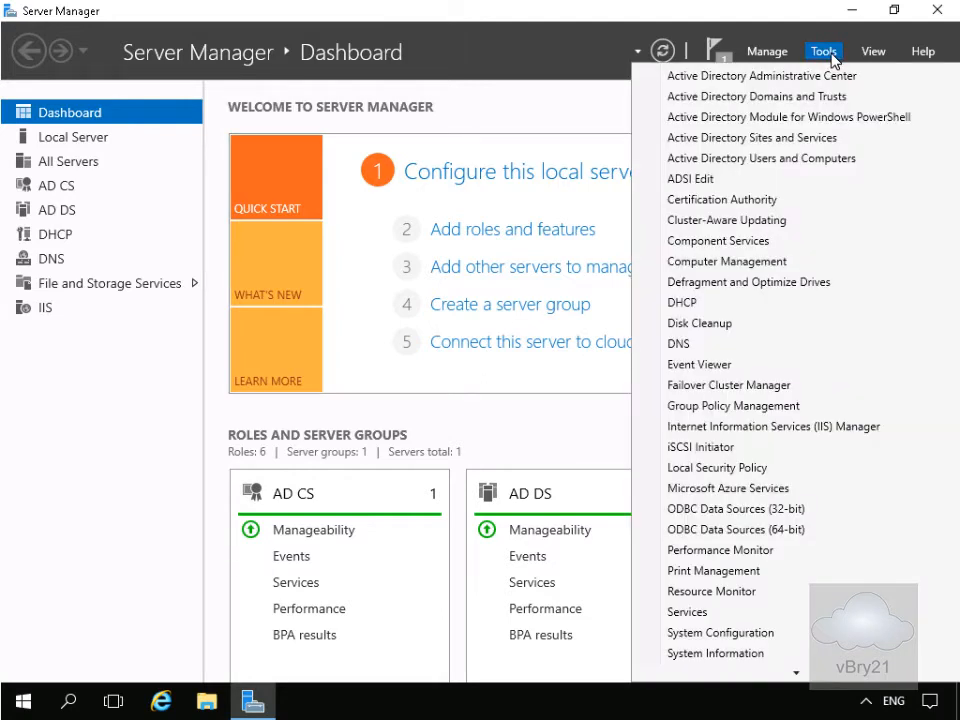
mouse_move(727, 219)
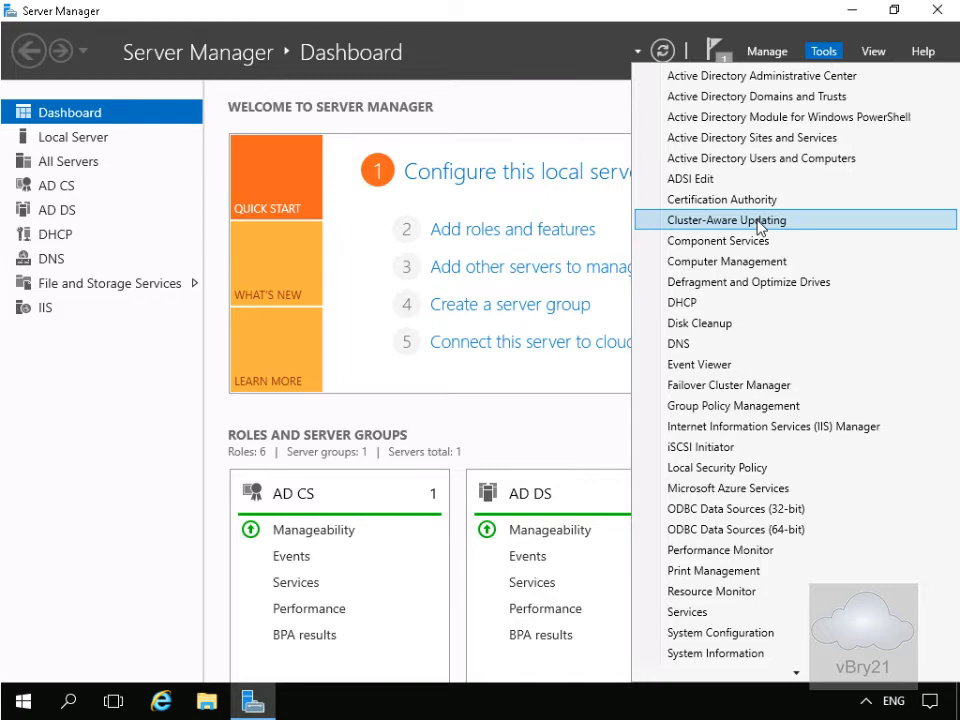
click(757, 222)
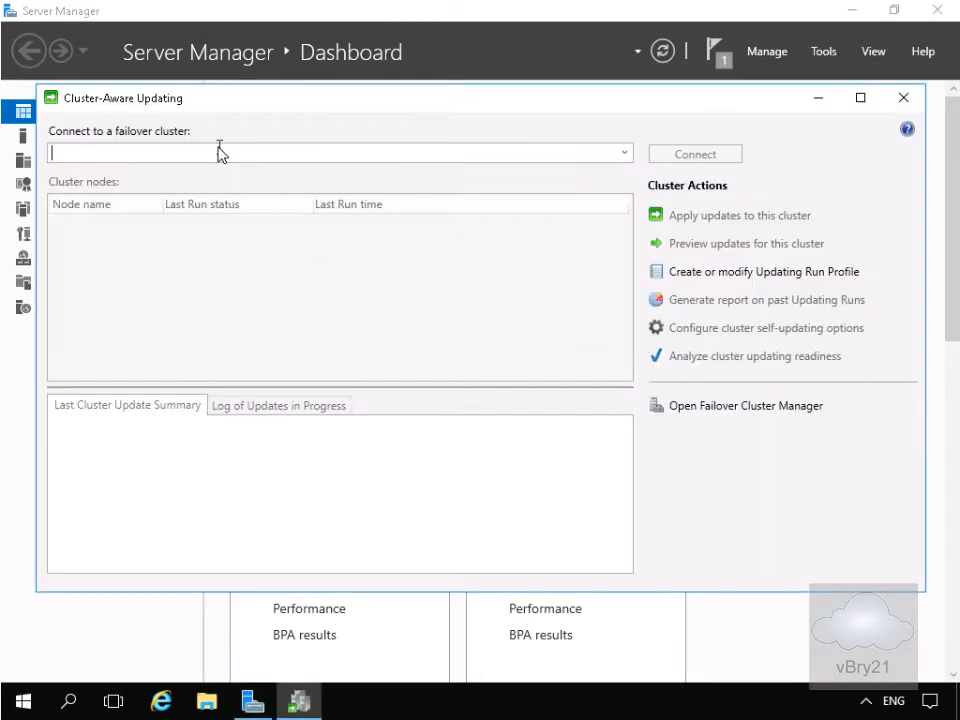
mouse_move(340, 195)
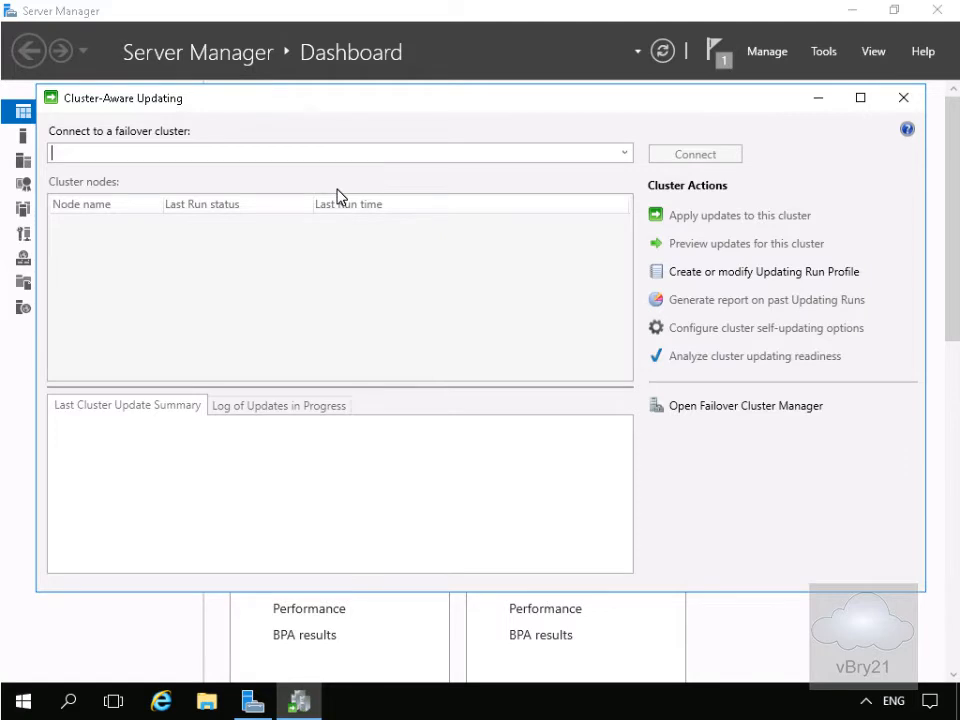
Connect Cluster-Aware Updating to the failover cluster named Cluster1
text(Cluster1)
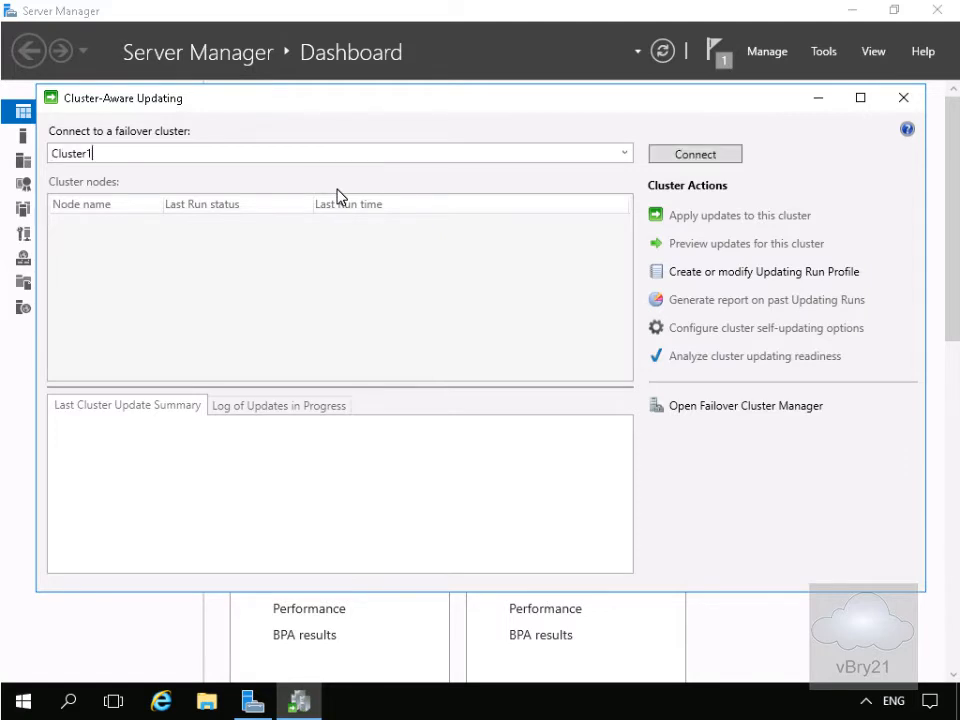
click(694, 154)
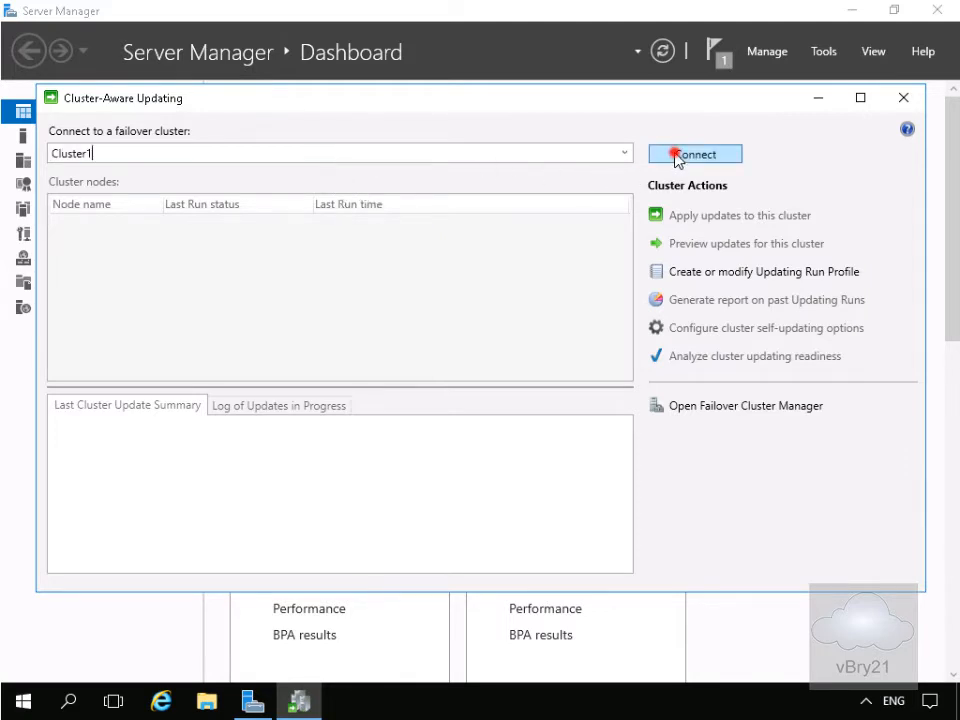
click(694, 153)
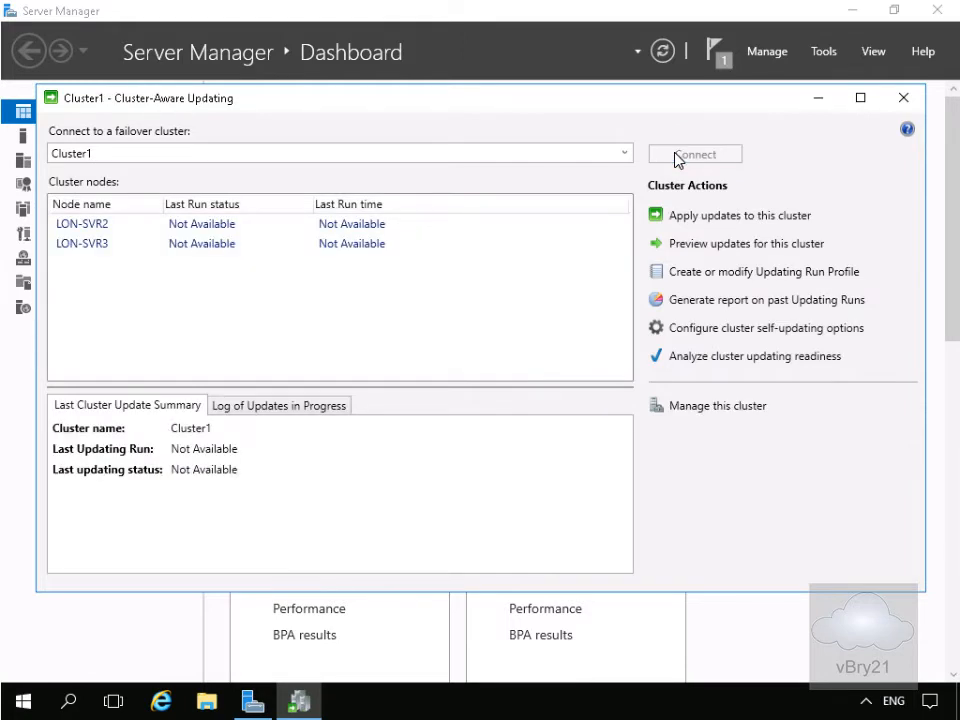
mouse_move(710, 250)
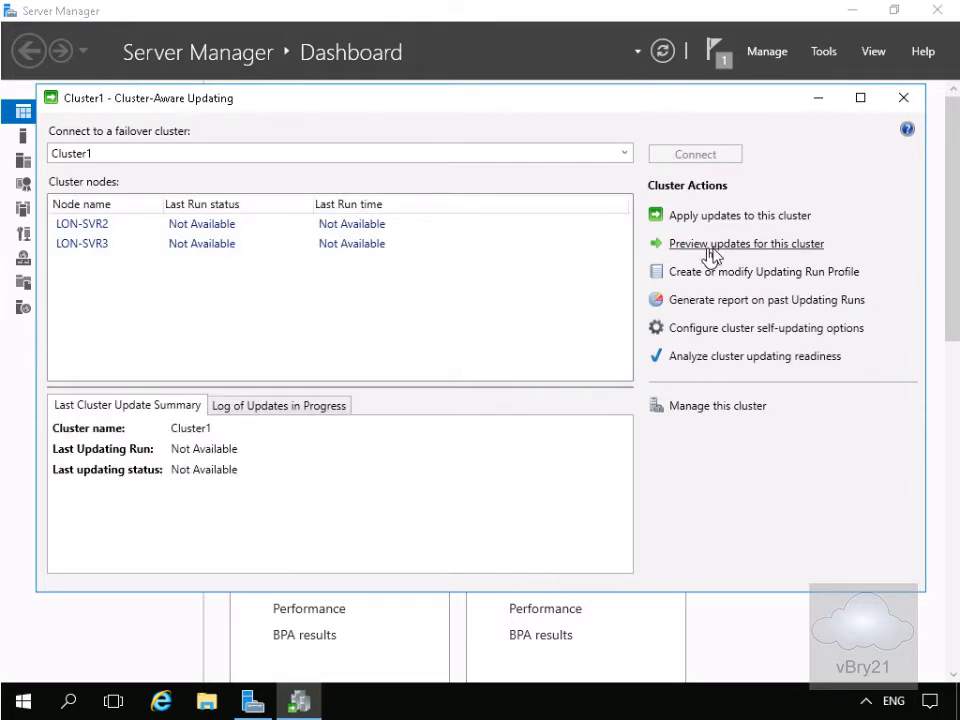
mouse_move(746, 243)
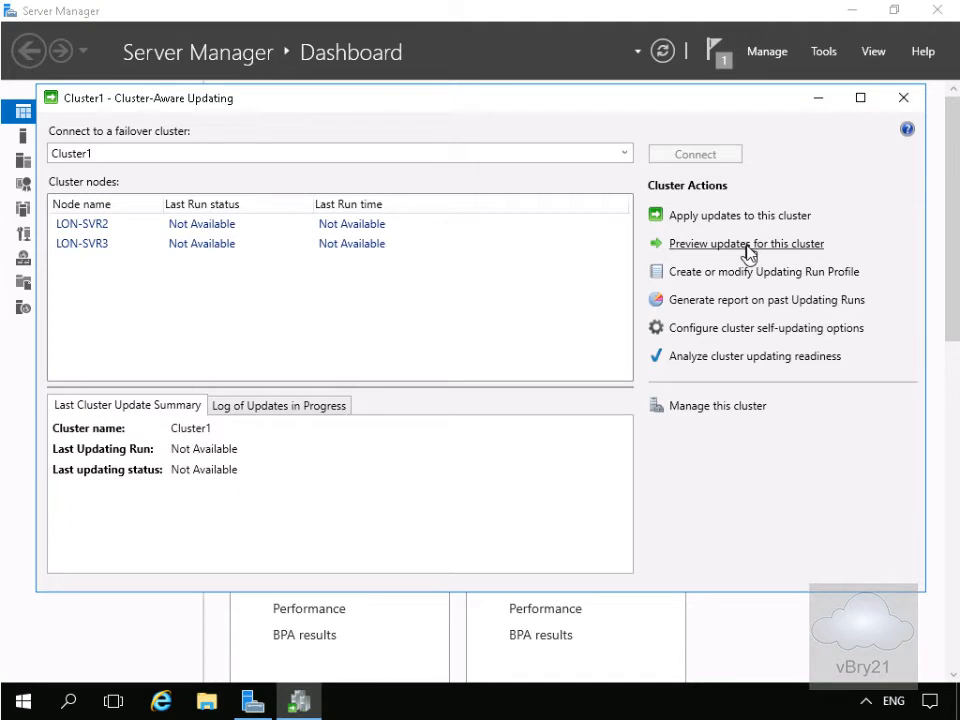
mouse_move(716, 282)
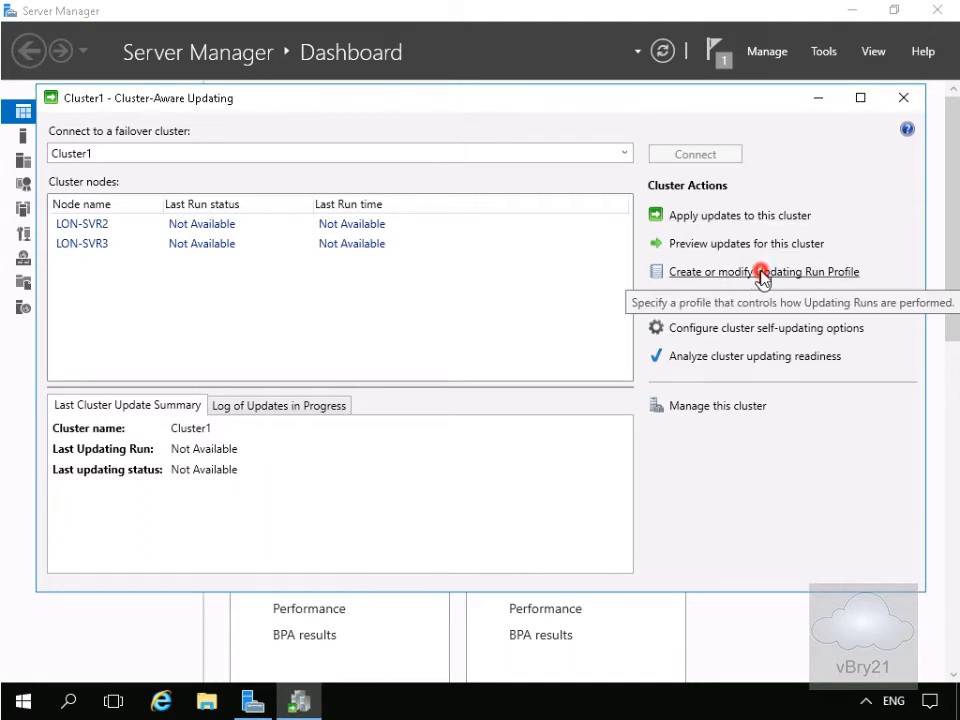
click(763, 271)
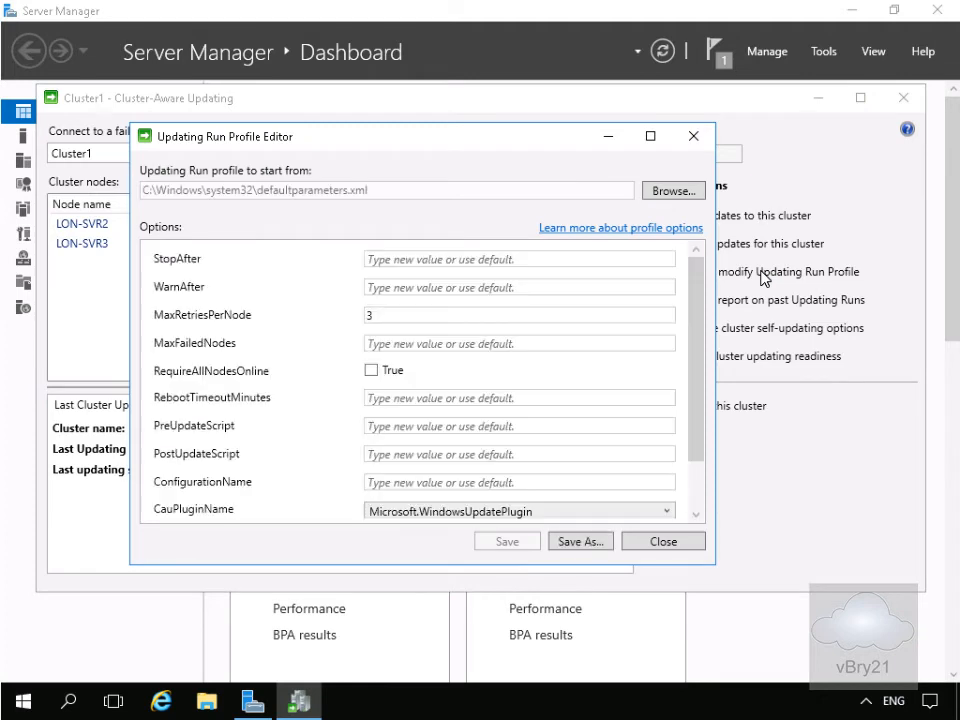
mouse_move(620, 510)
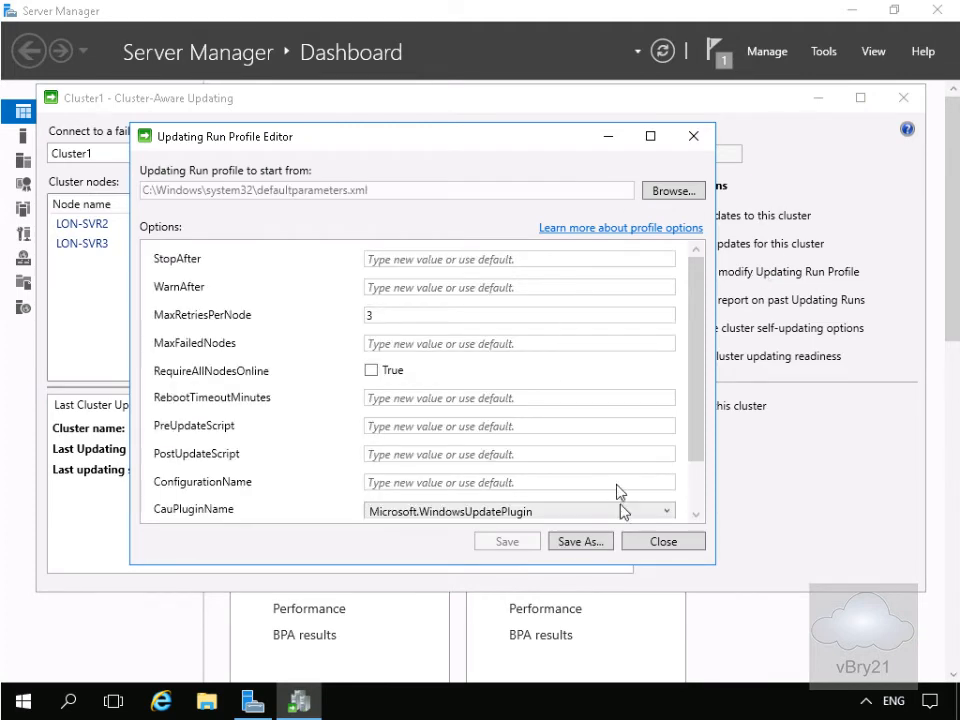
click(662, 541)
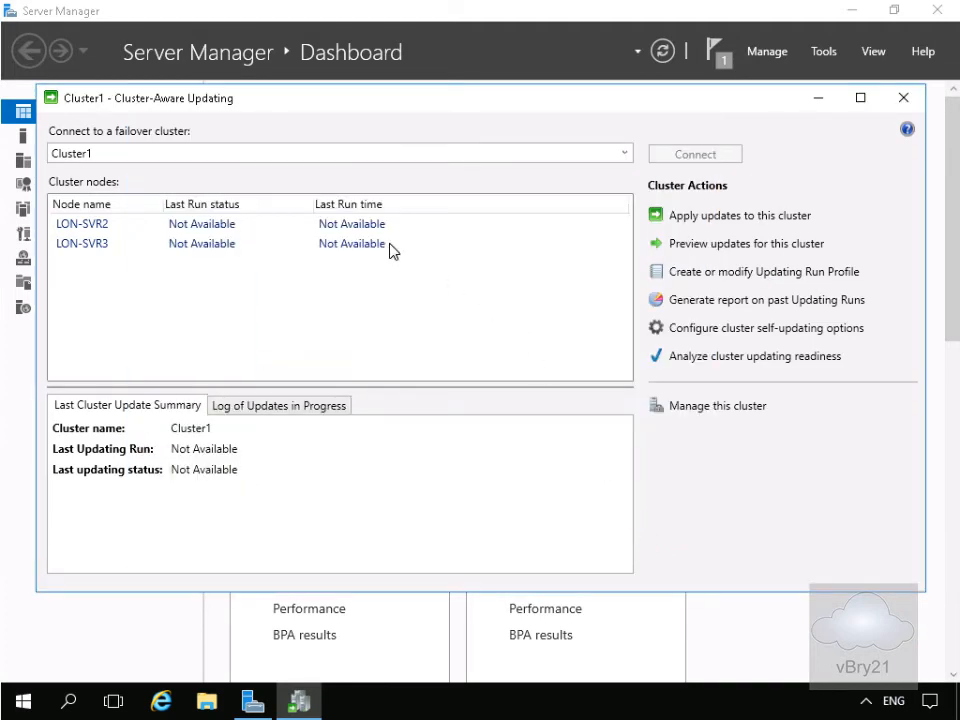
mouse_move(718, 238)
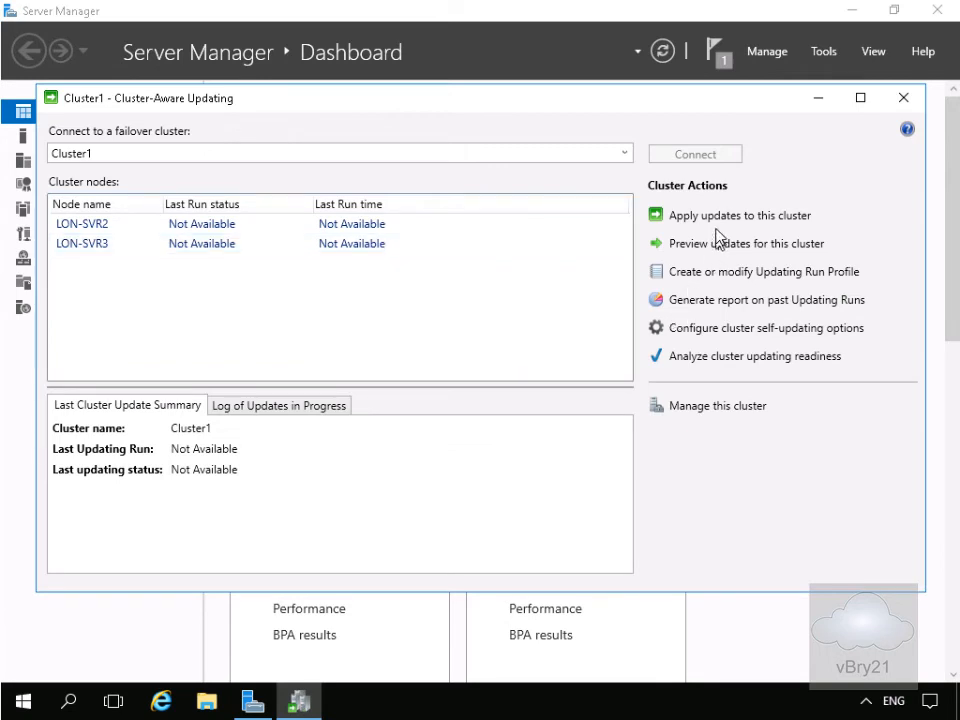
mouse_move(722, 221)
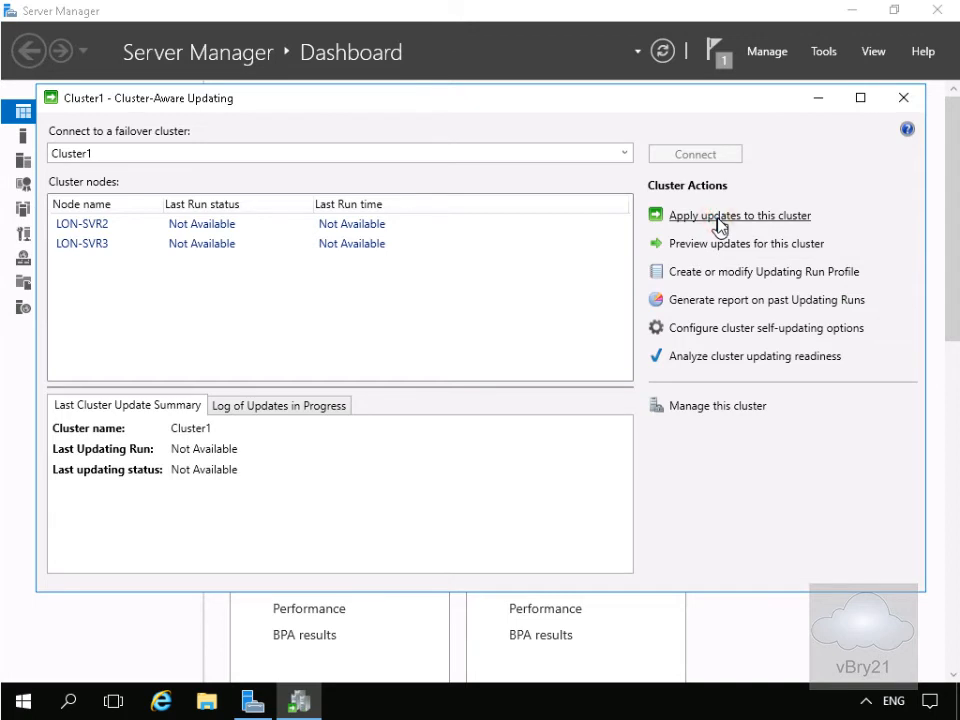
Run the Apply Updates wizard with default options and review the Invoke-CauRun confirmation (MaxRetriesPerNode 3)
click(739, 215)
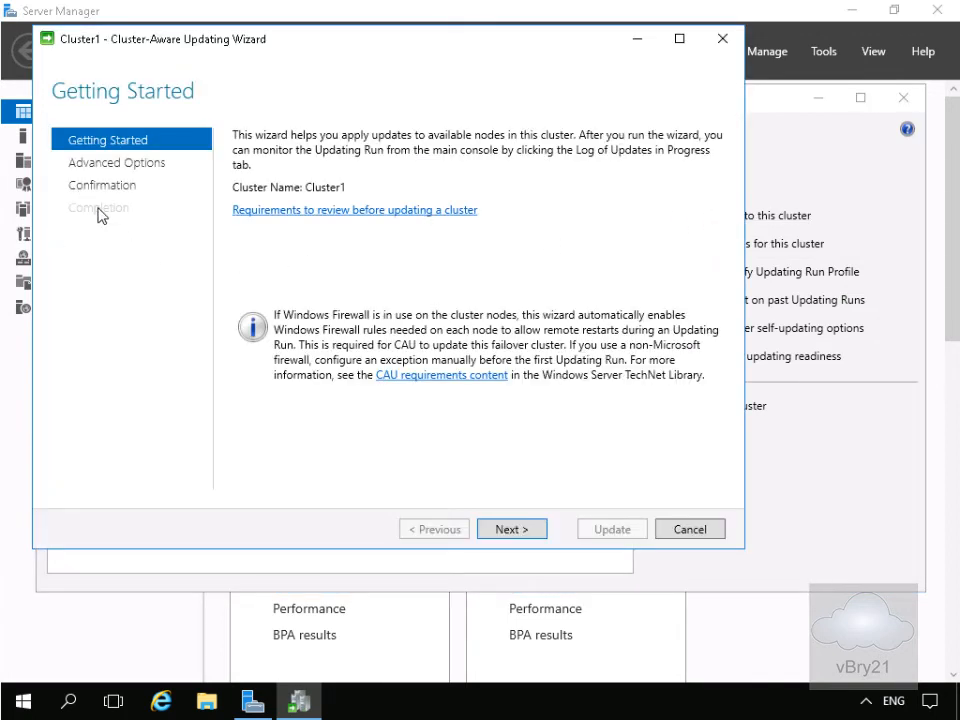
click(511, 528)
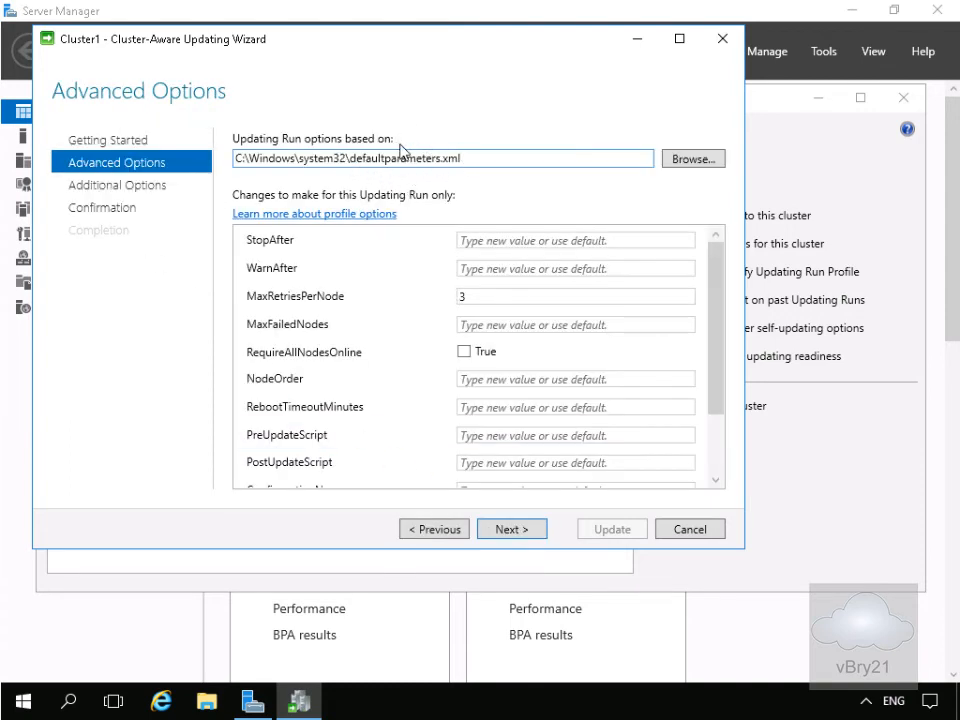
click(511, 529)
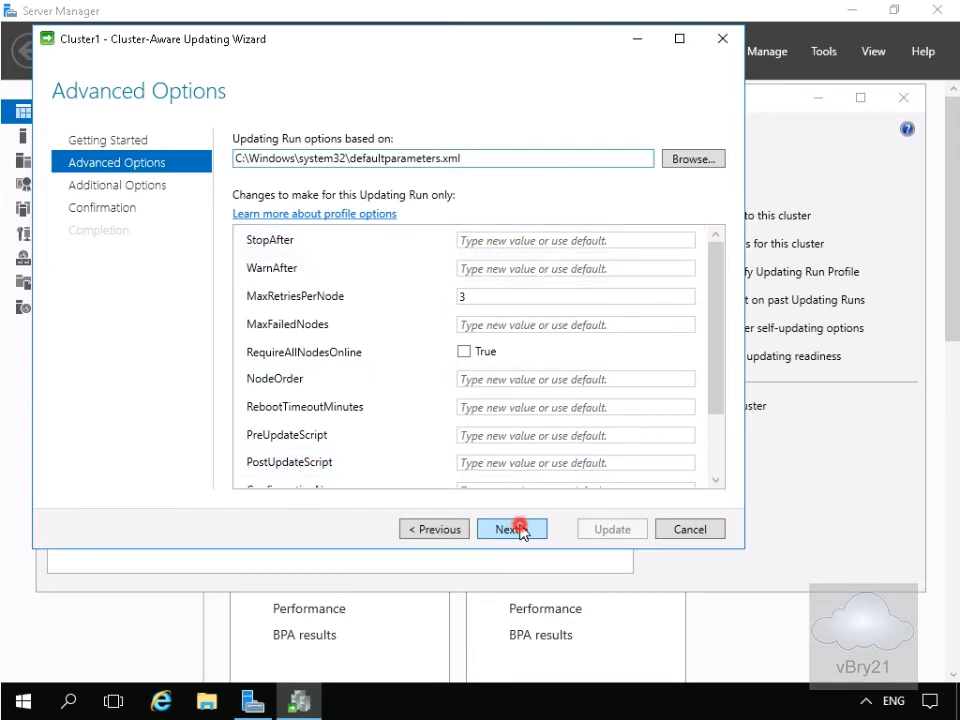
click(511, 528)
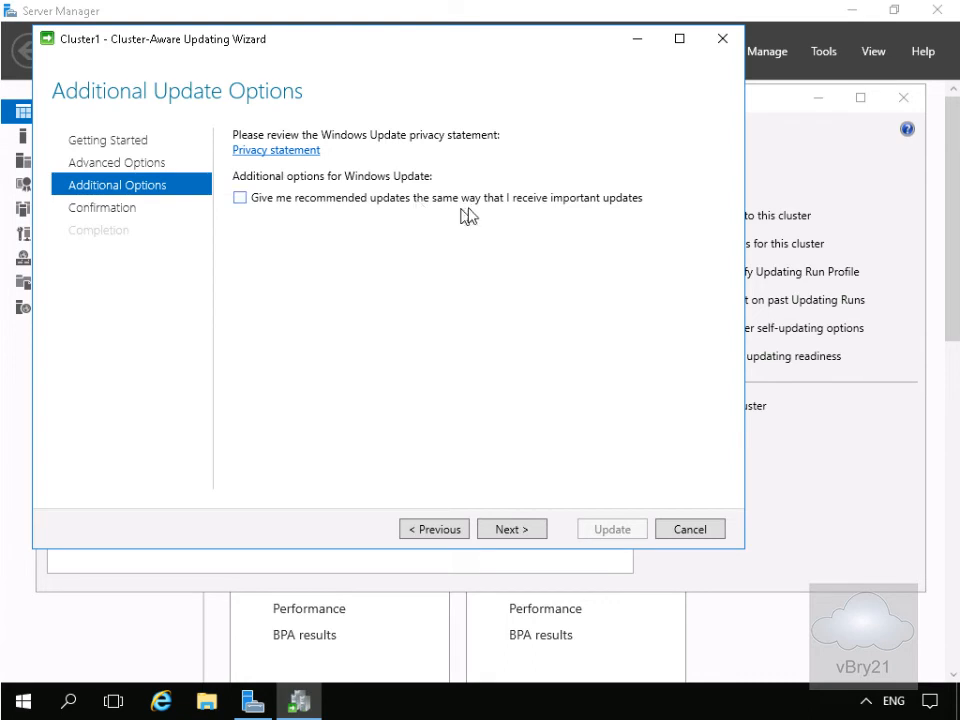
mouse_move(570, 210)
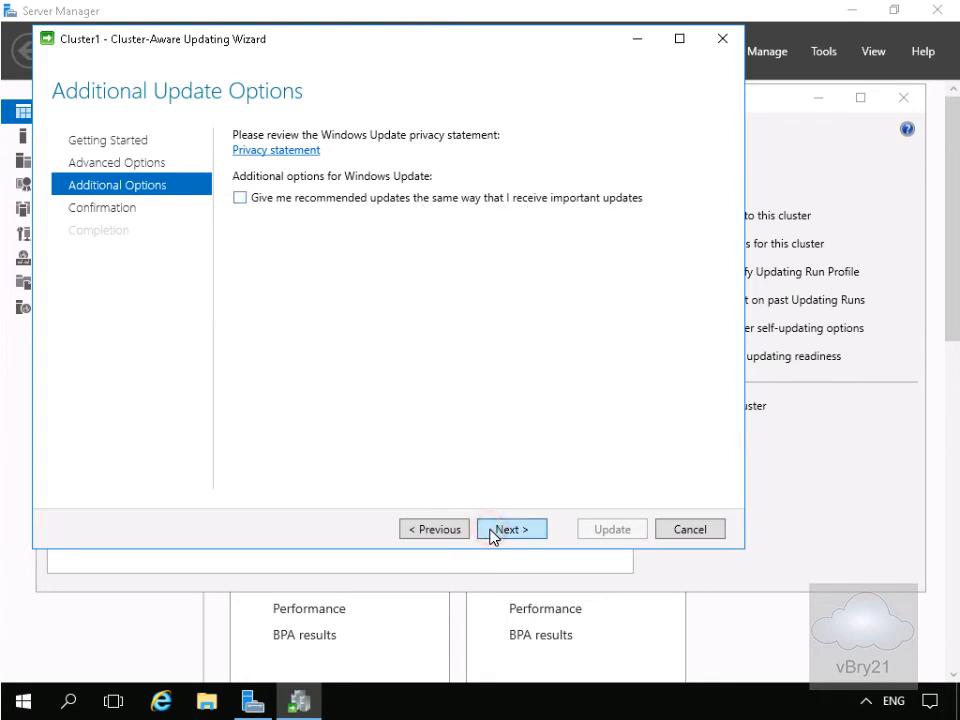
click(511, 528)
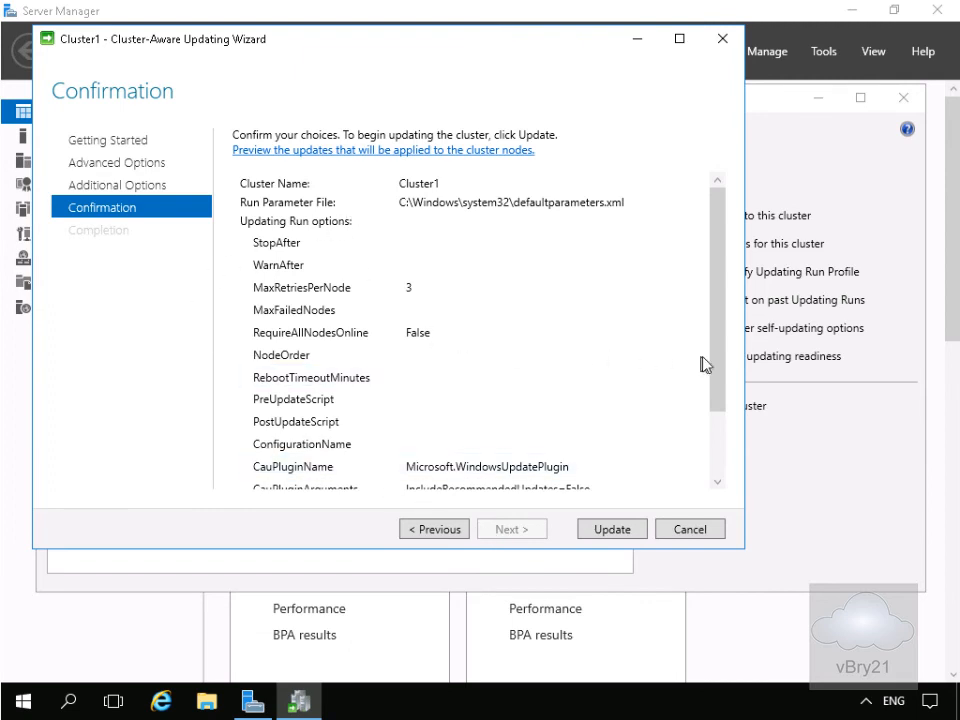
scroll(down, 3)
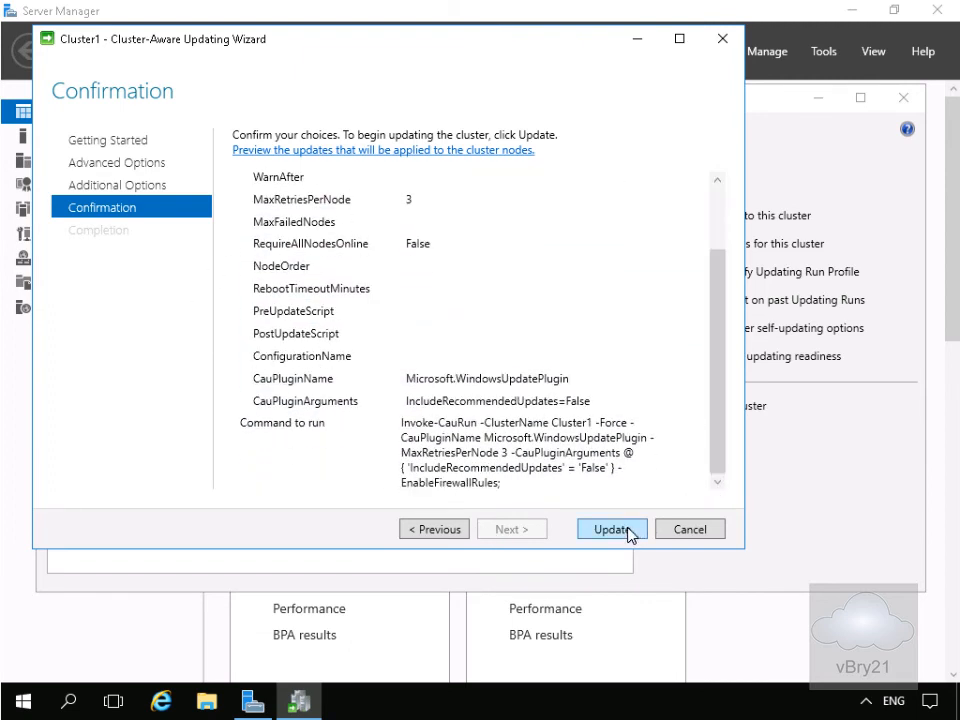
Start the Cluster1 updating run and close the wizard once it completes
click(611, 529)
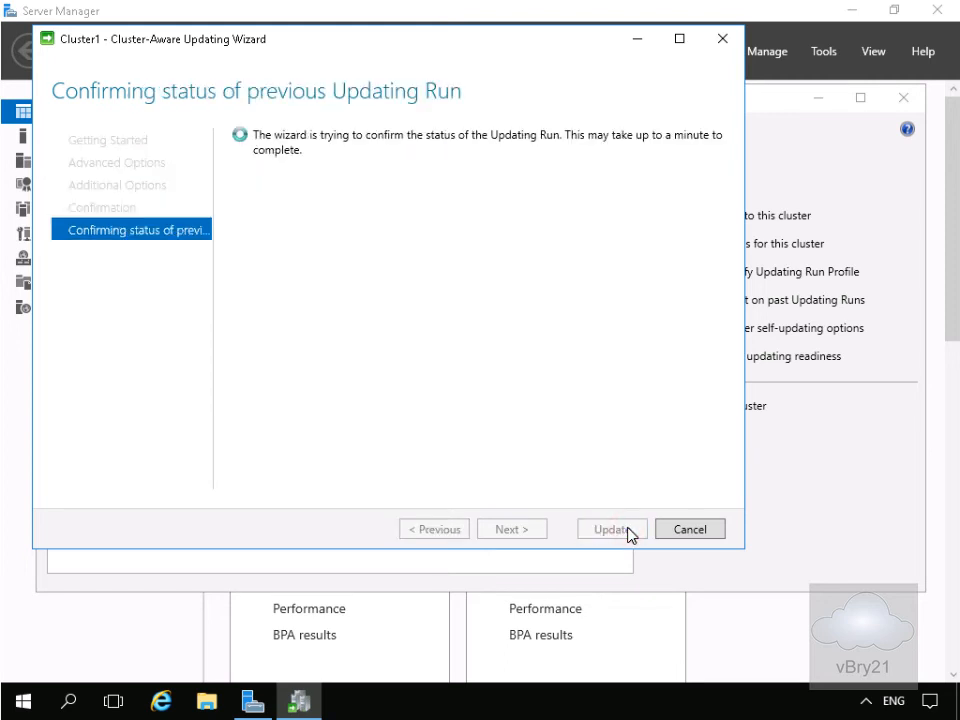
click(611, 529)
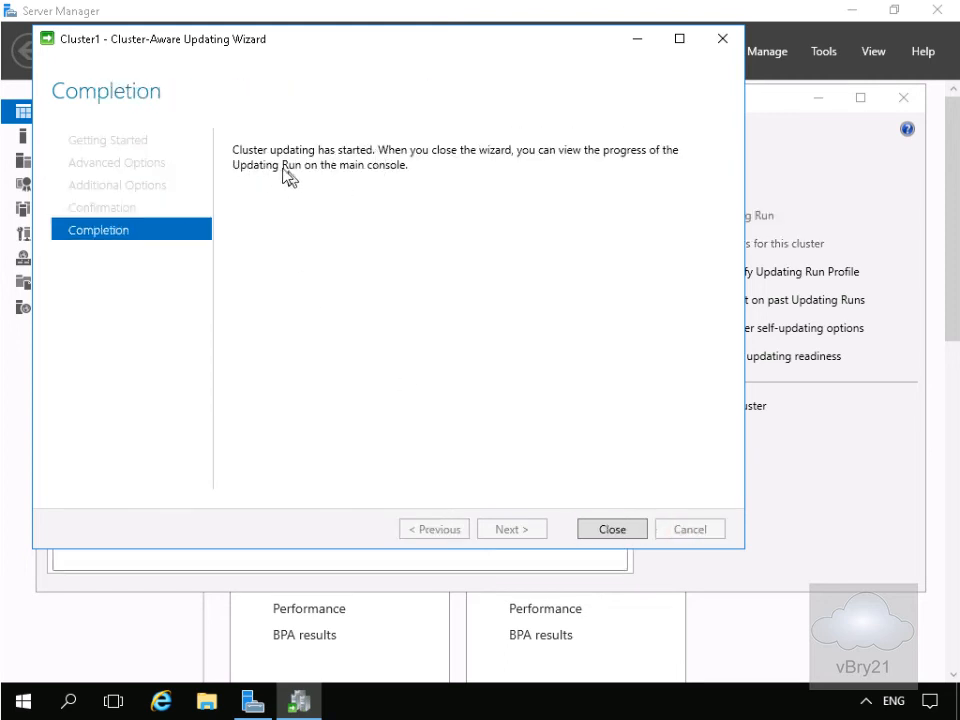
mouse_move(517, 180)
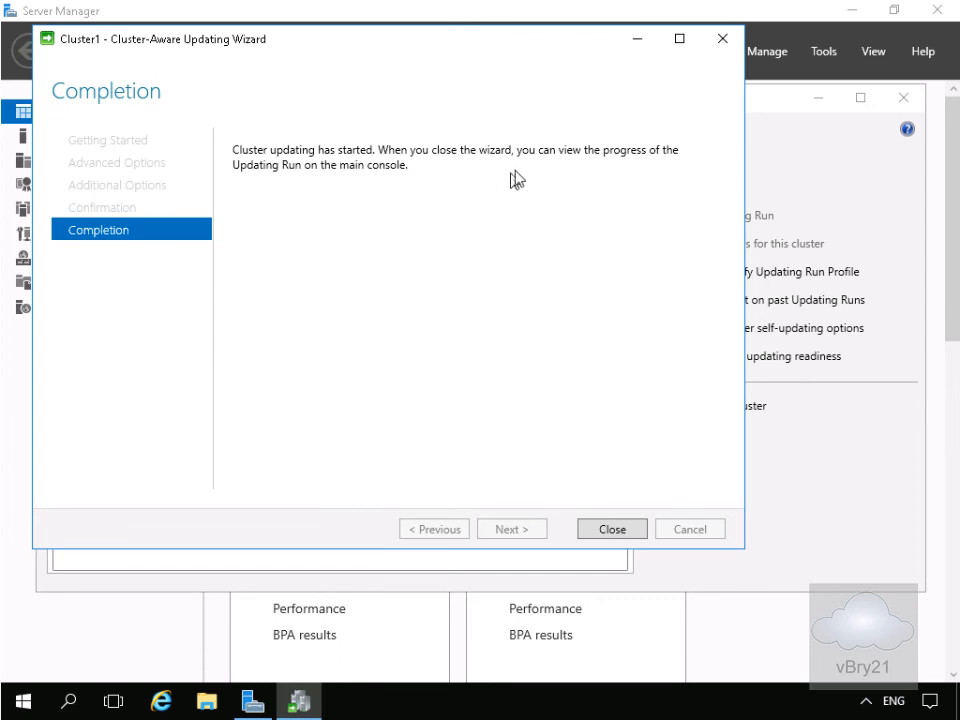
mouse_move(393, 222)
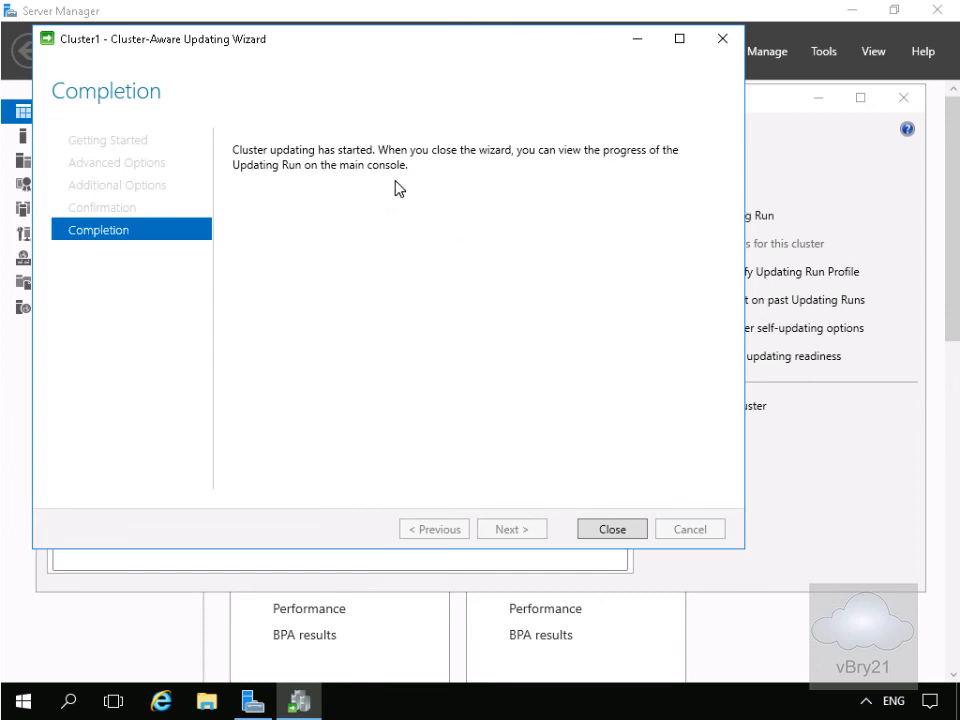
click(611, 529)
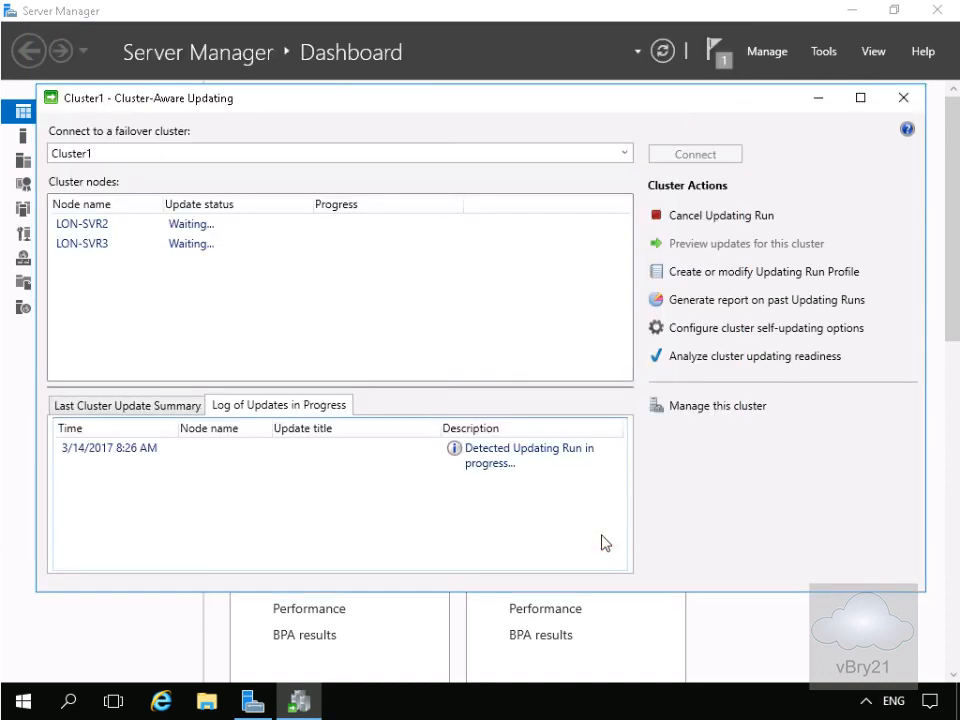
mouse_move(464, 354)
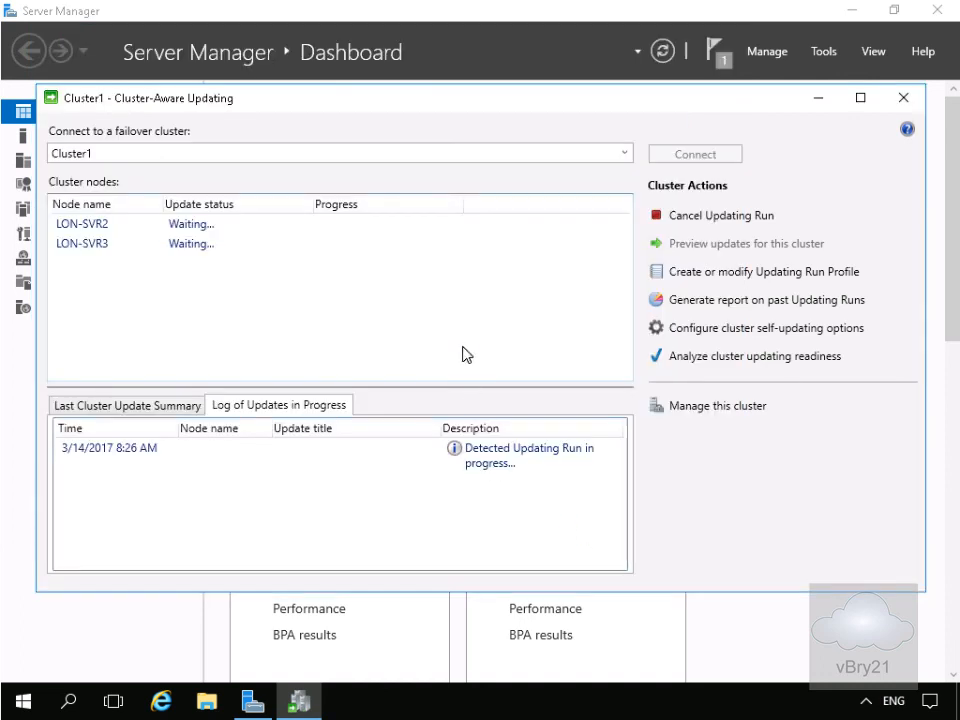